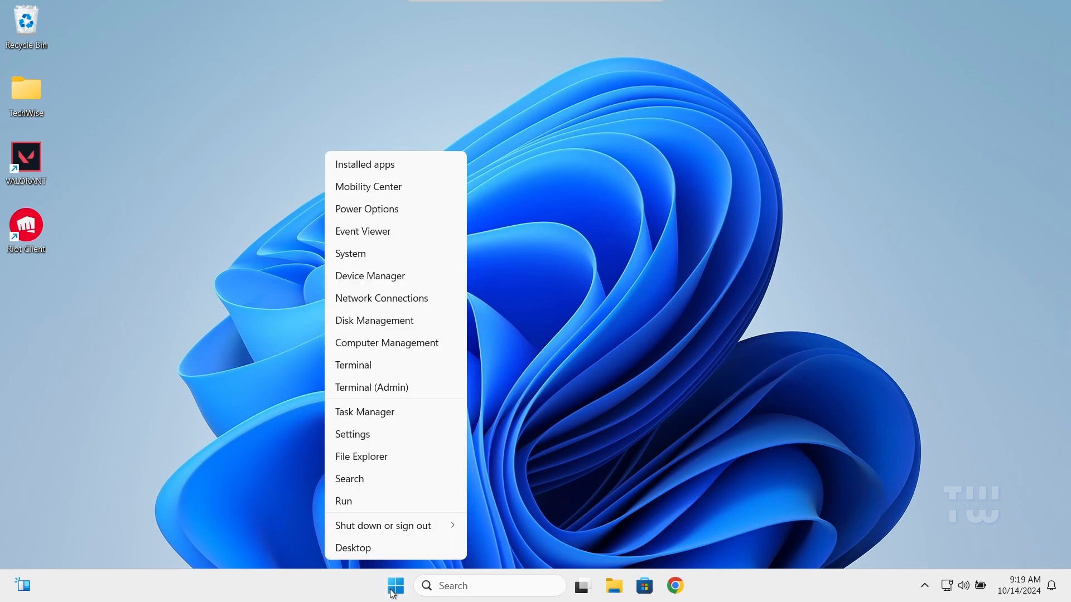
# Attempt to uninstall VALORANT from Installed apps and dismiss the Riot Client still running notice
pyautogui.click(352, 434)
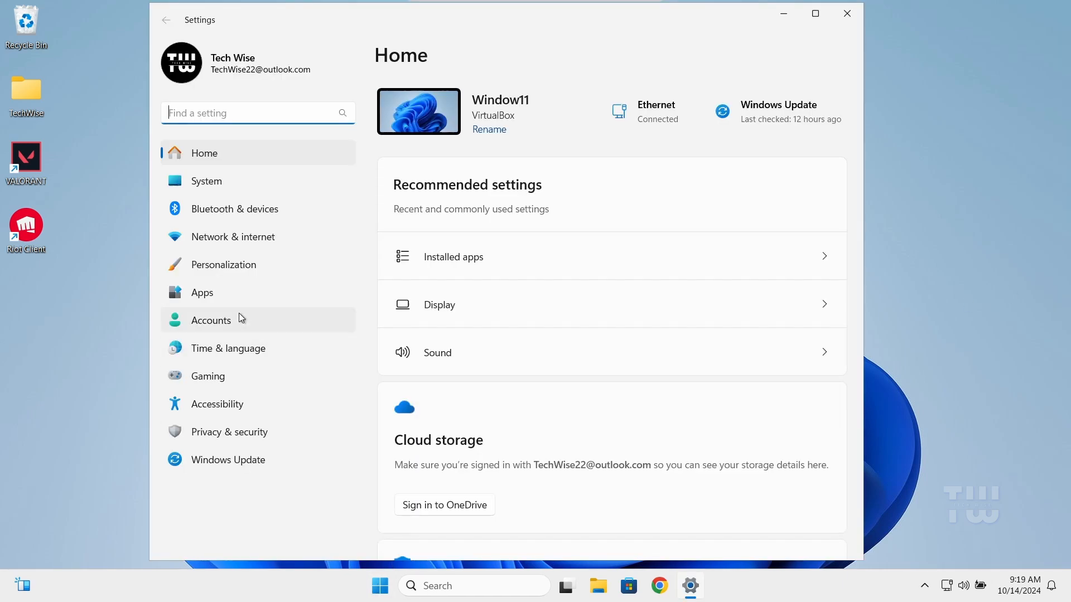
pyautogui.click(452, 257)
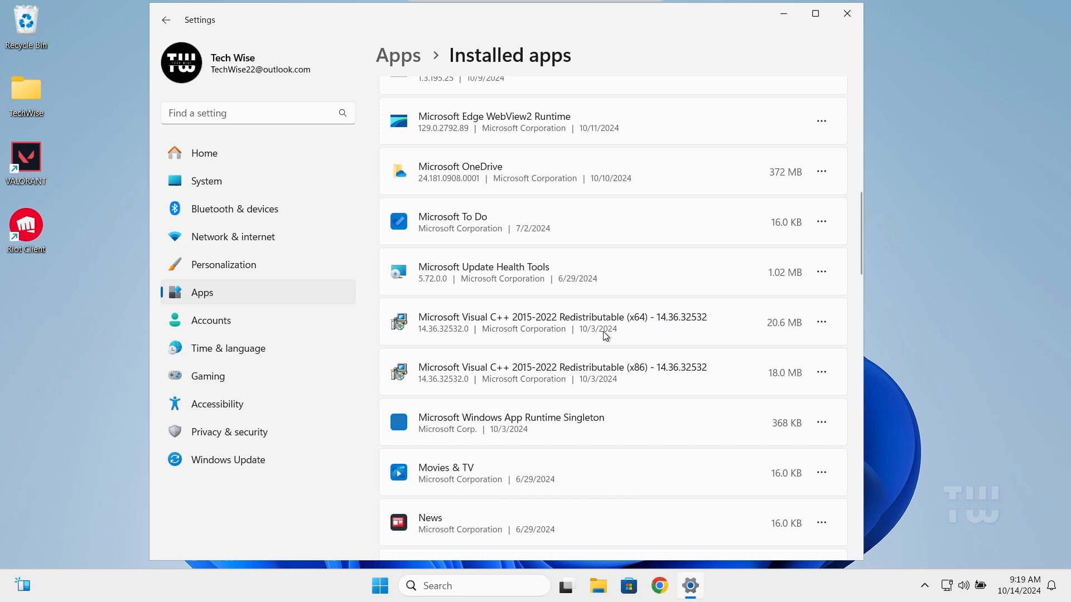
pyautogui.click(822, 266)
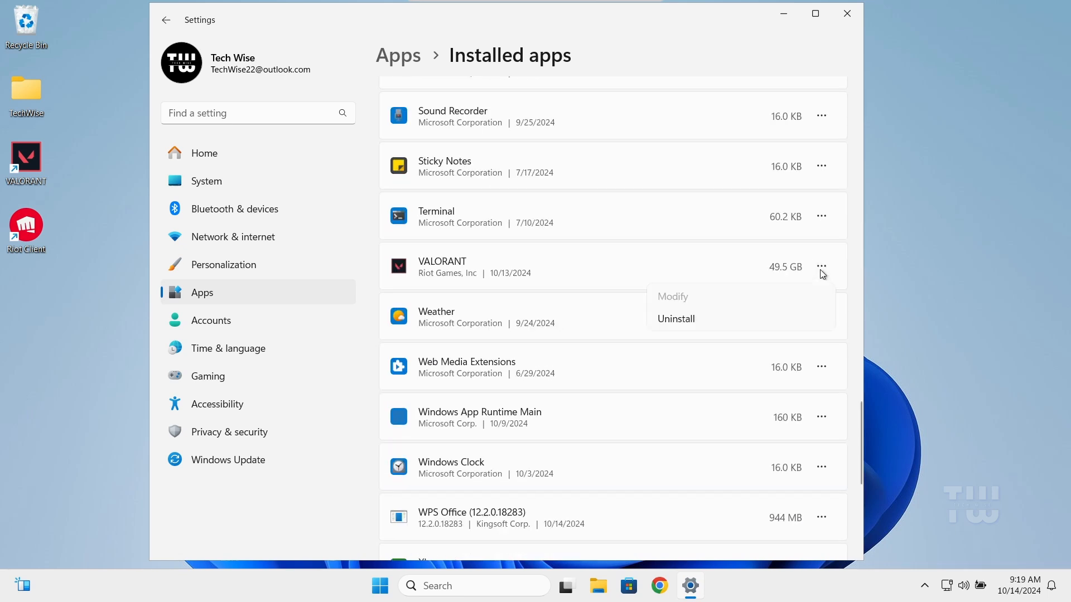
pyautogui.click(676, 319)
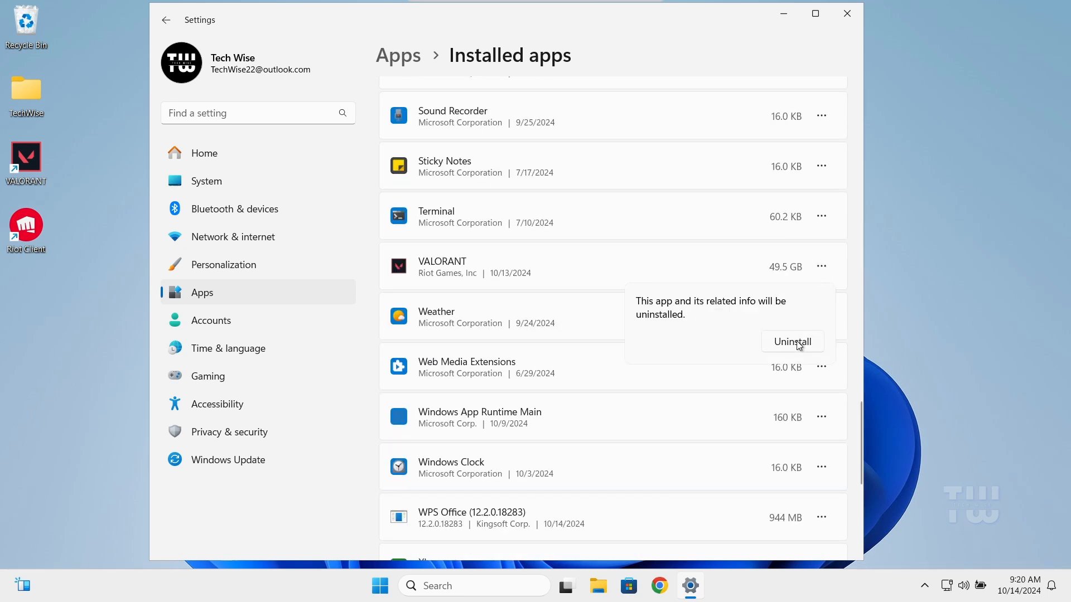
pyautogui.click(792, 341)
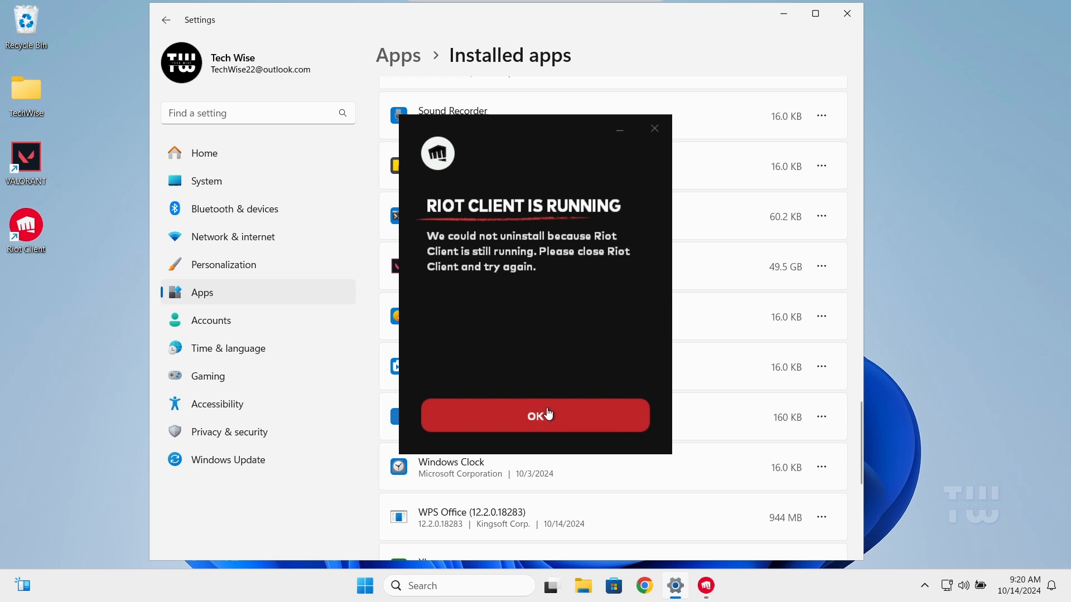
pyautogui.click(534, 415)
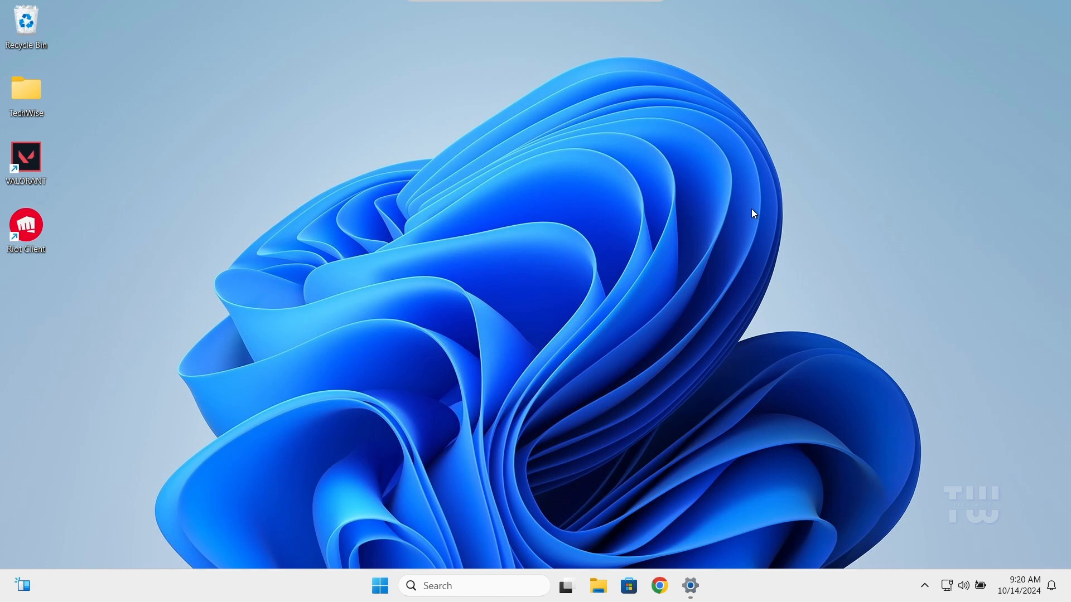
# Exit Riot Vanguard from its hidden tray icon, accepting the dependent-games warning
pyautogui.click(922, 585)
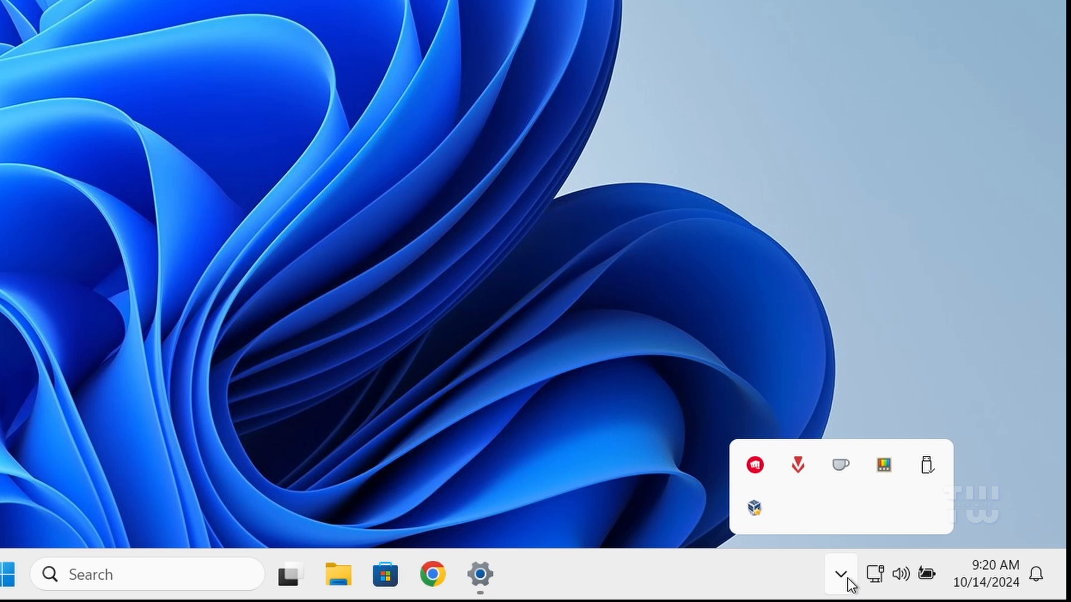
pyautogui.rightClick(797, 465)
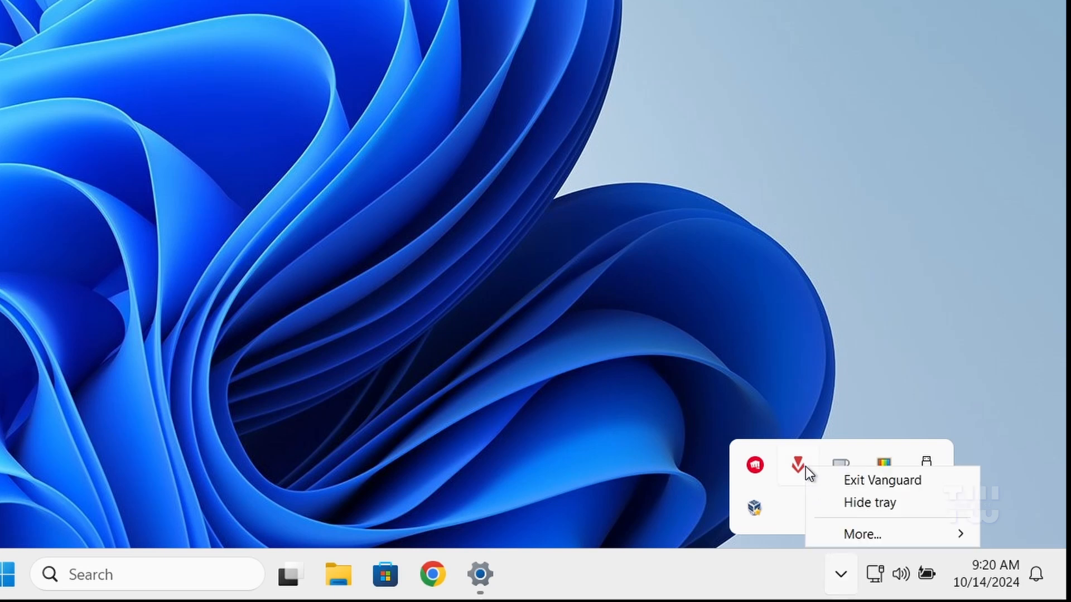
pyautogui.moveTo(889, 491)
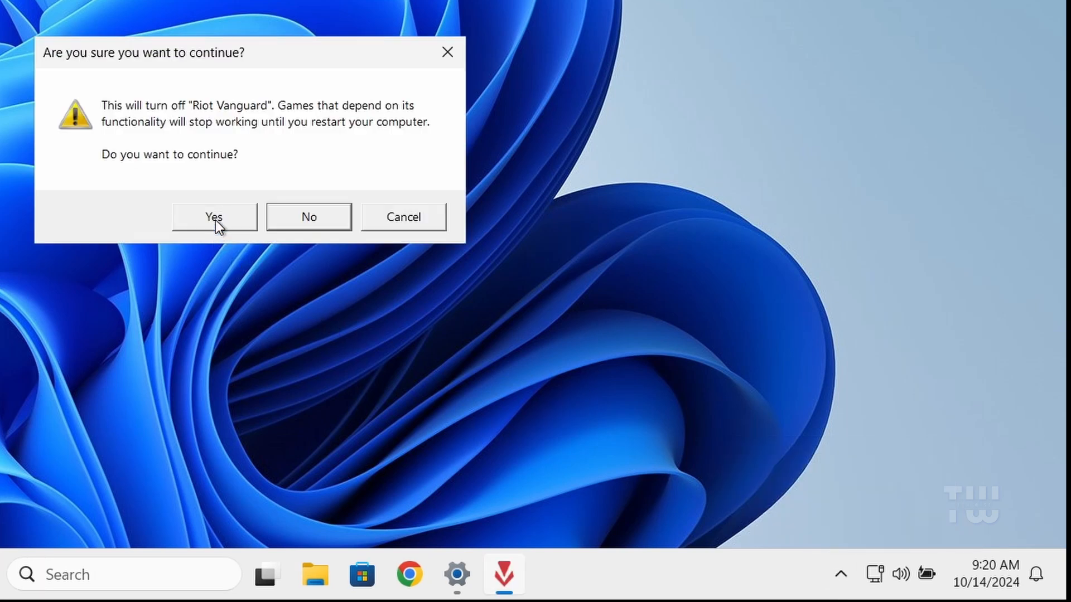
pyautogui.click(214, 218)
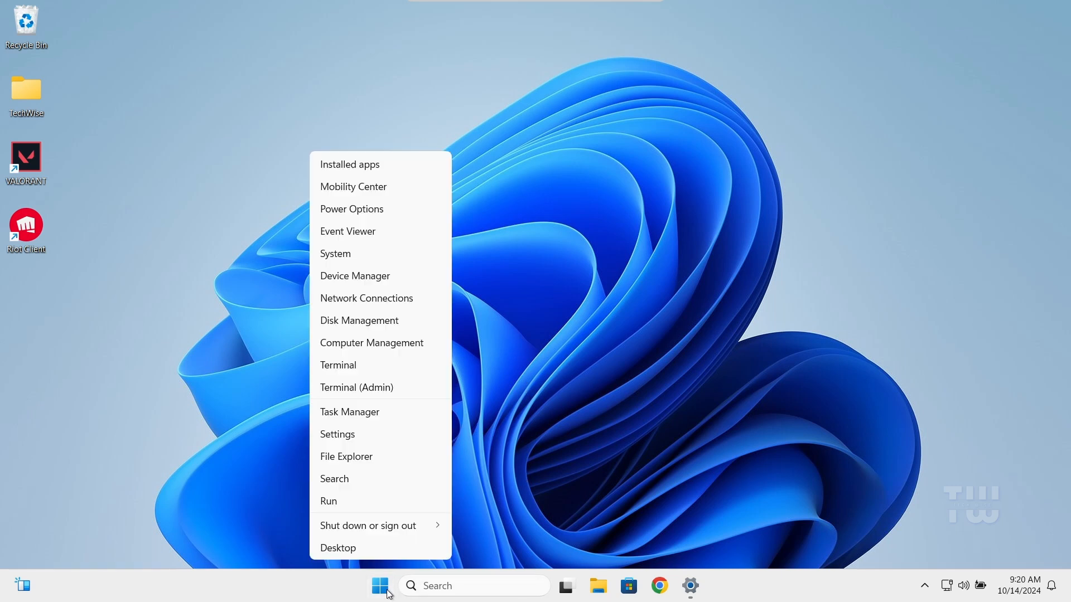
# Scroll Installed apps down to the Riot Client and Riot Vanguard entries
pyautogui.click(349, 164)
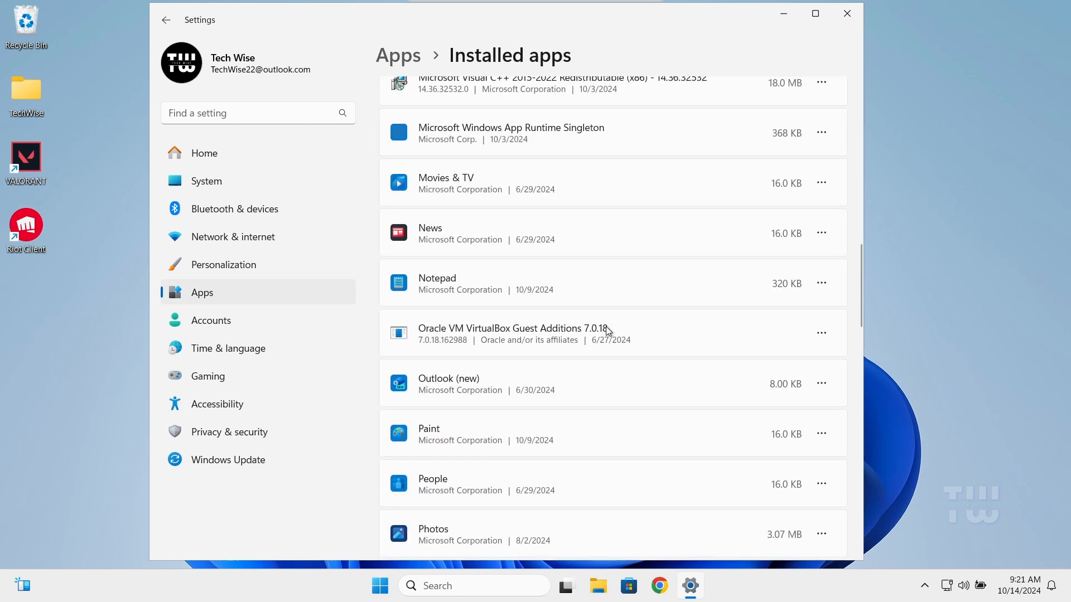
pyautogui.scroll(-3)
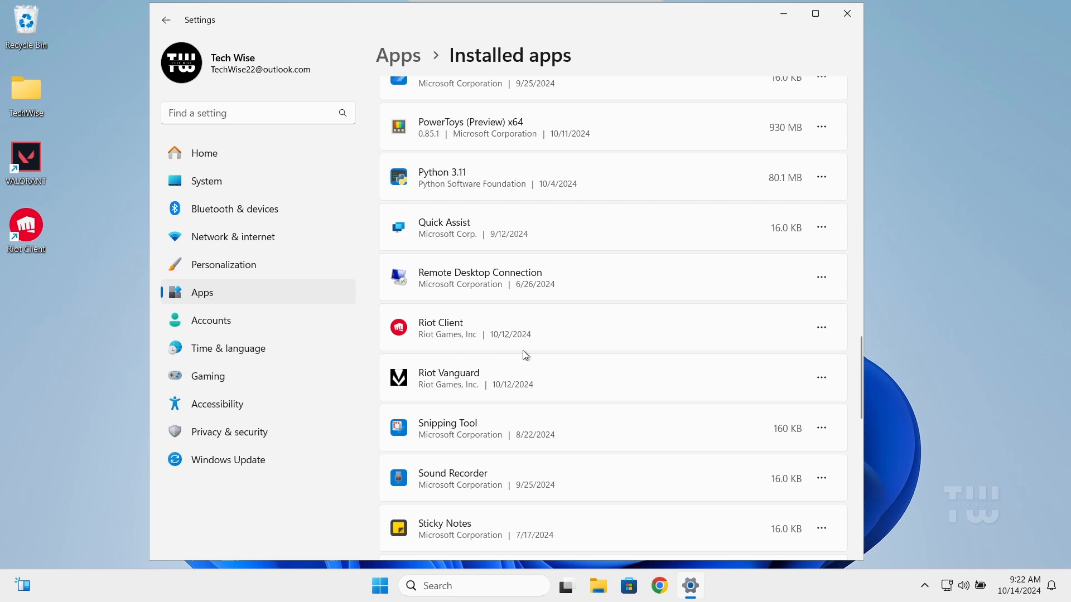
pyautogui.scroll(-3)
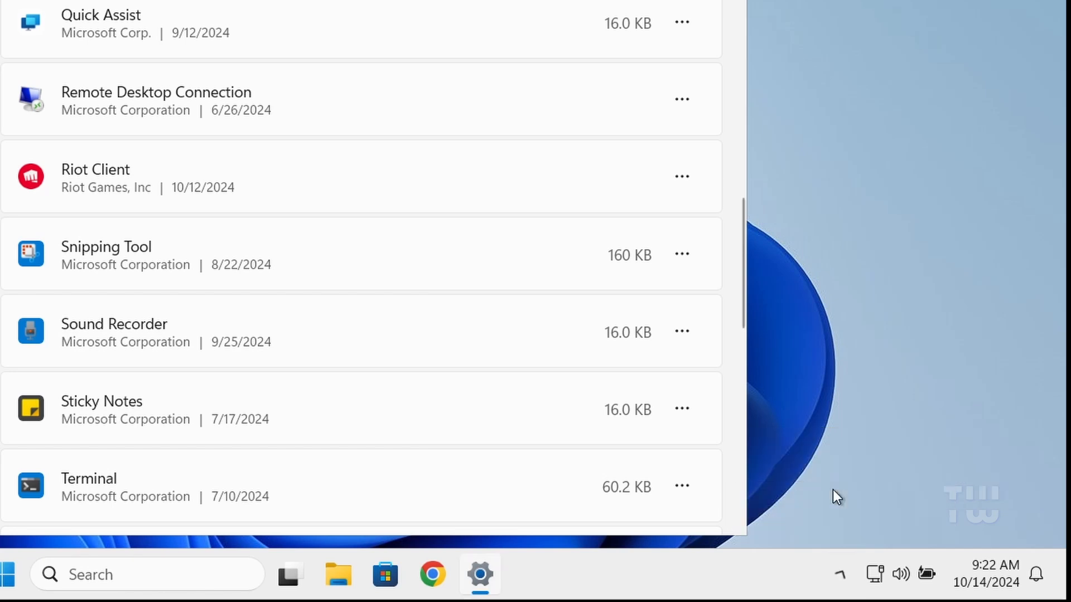
# Remove Riot Vanguard and check which Riot apps remain in Installed apps
pyautogui.click(815, 13)
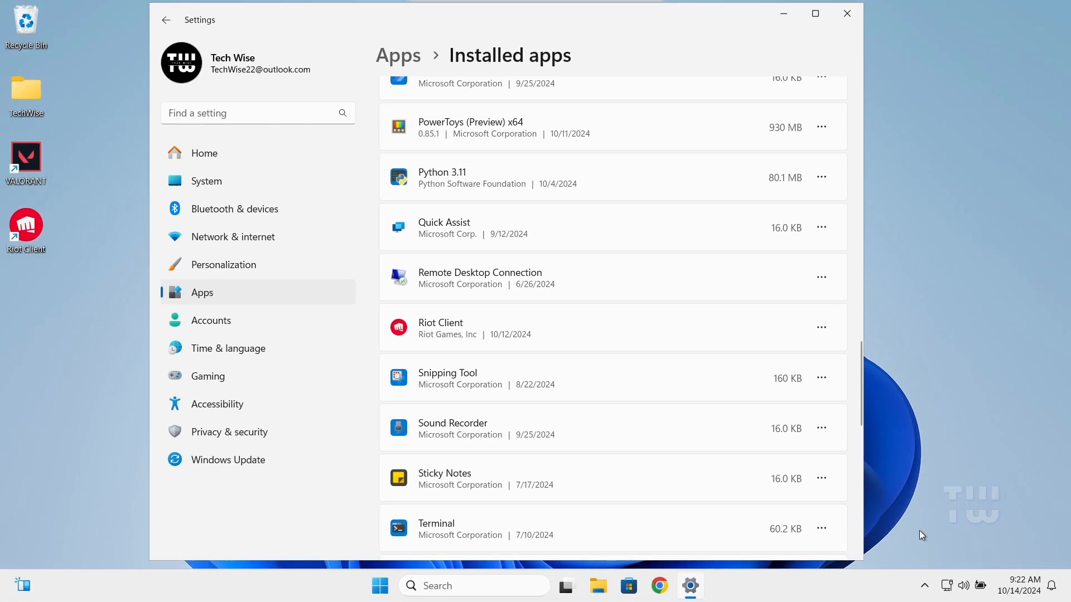
pyautogui.moveTo(813, 466)
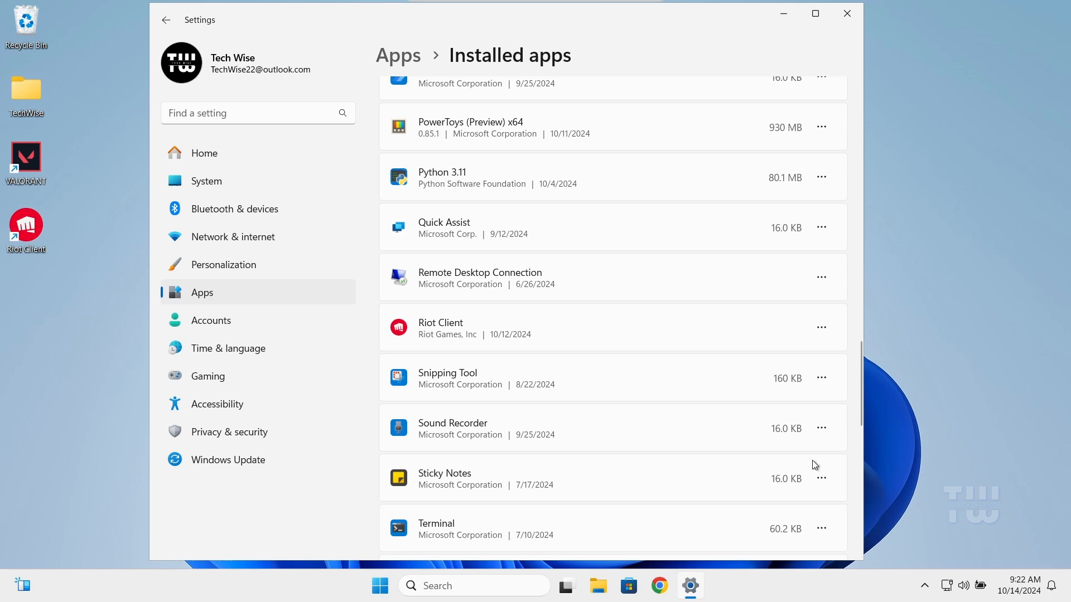
pyautogui.scroll(-3)
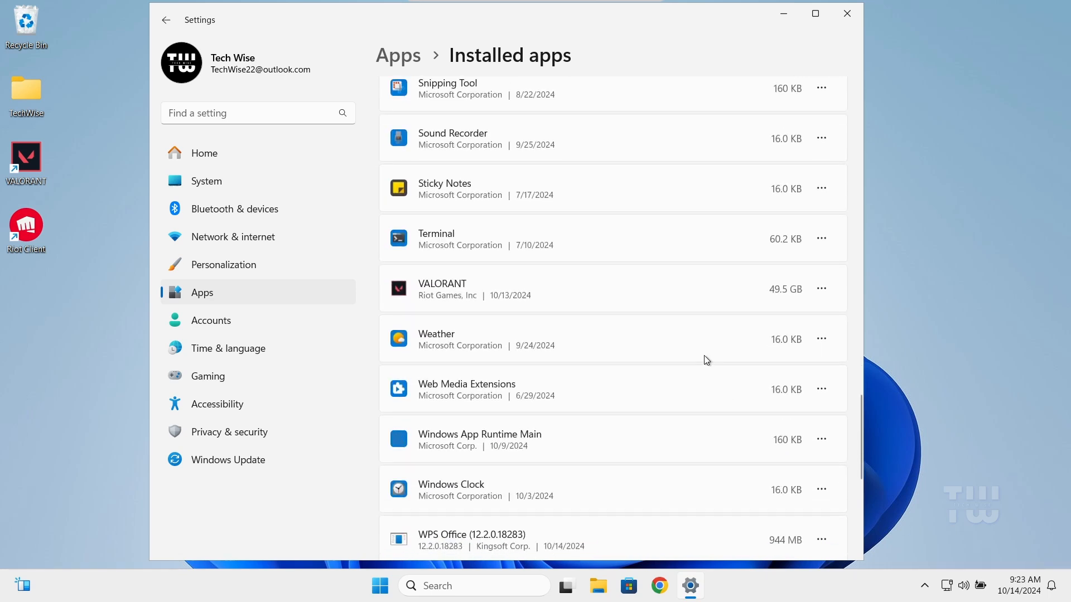
pyautogui.click(822, 288)
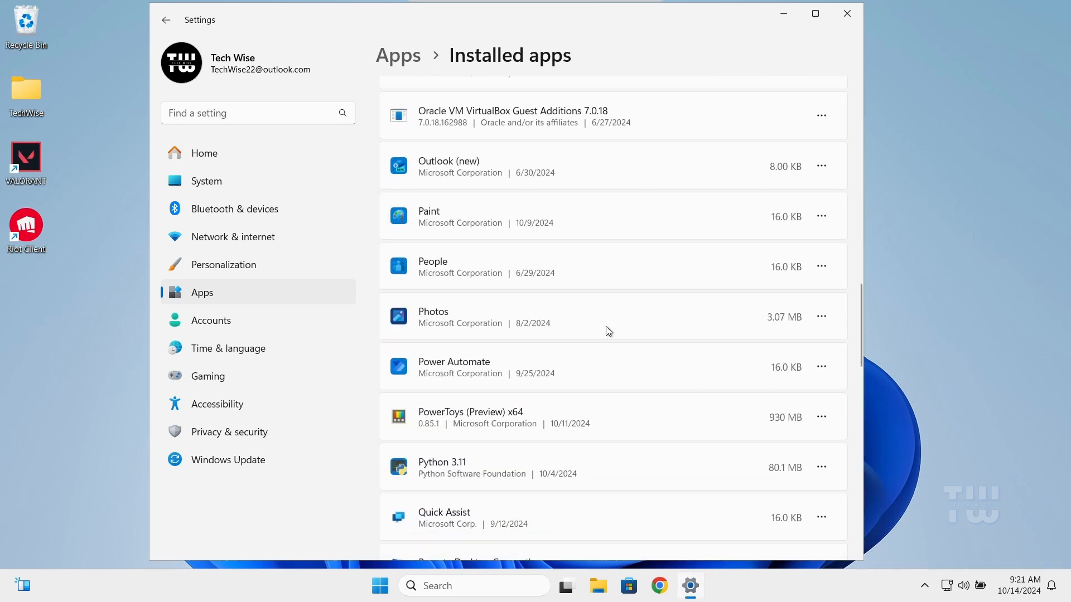
# Uninstall Riot Client from Installed apps and close Settings
pyautogui.scroll(-3)
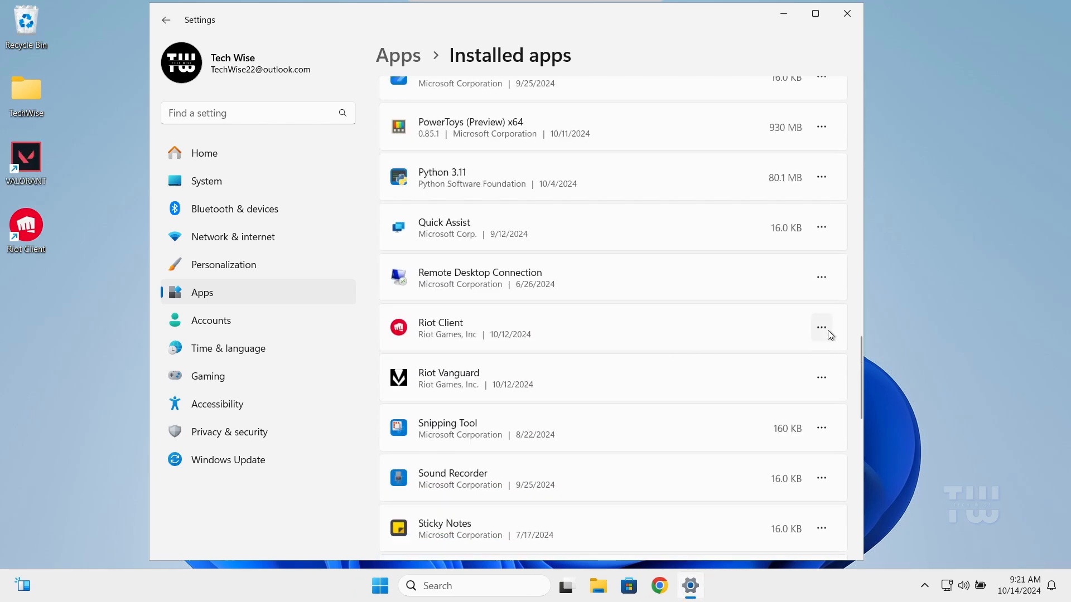
pyautogui.click(822, 327)
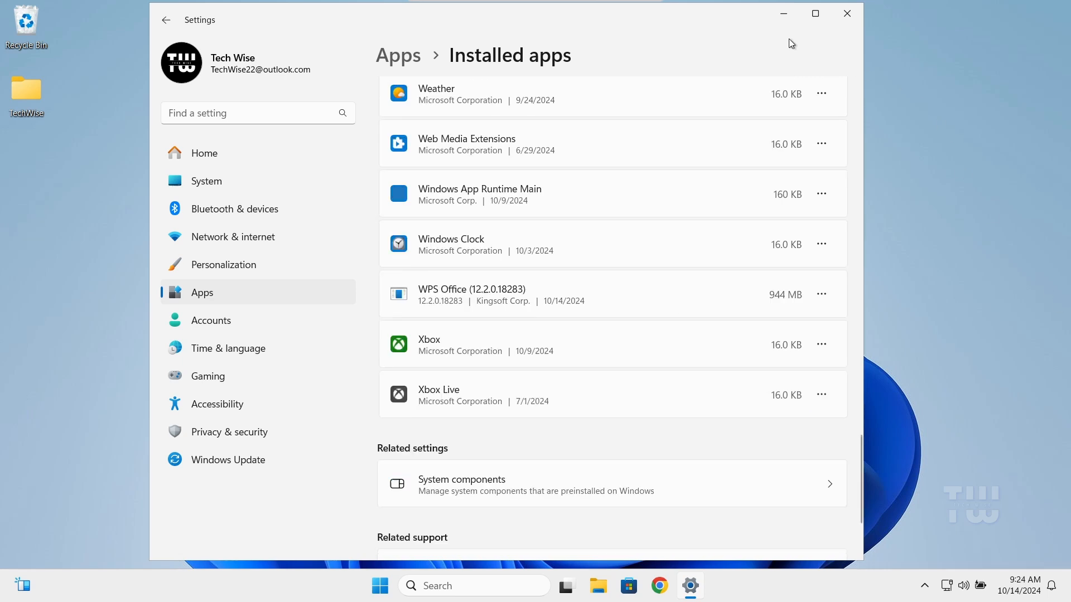
pyautogui.click(847, 13)
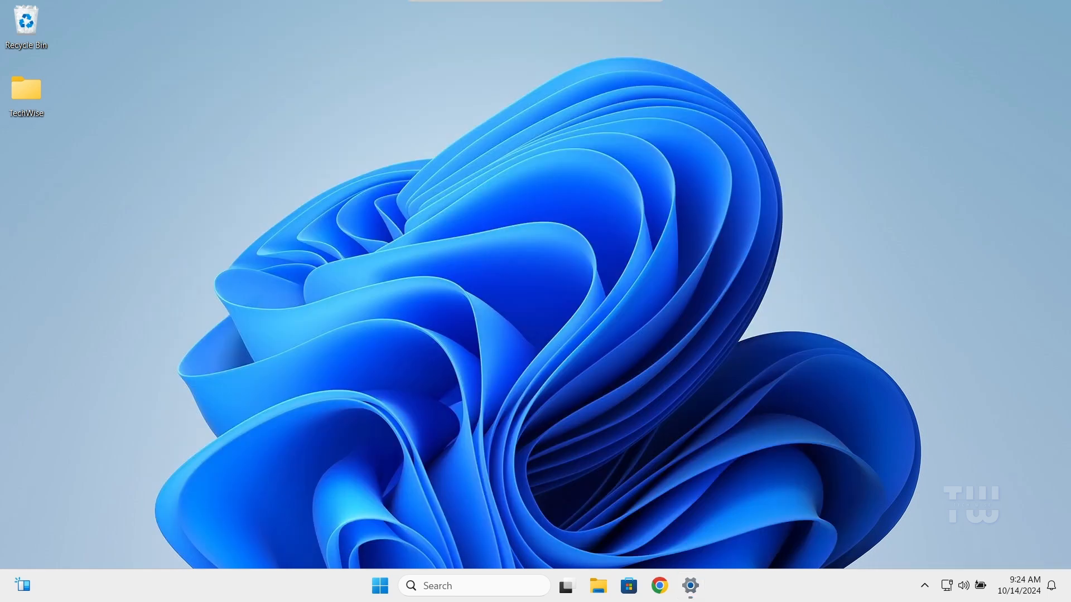
pyautogui.moveTo(599, 586)
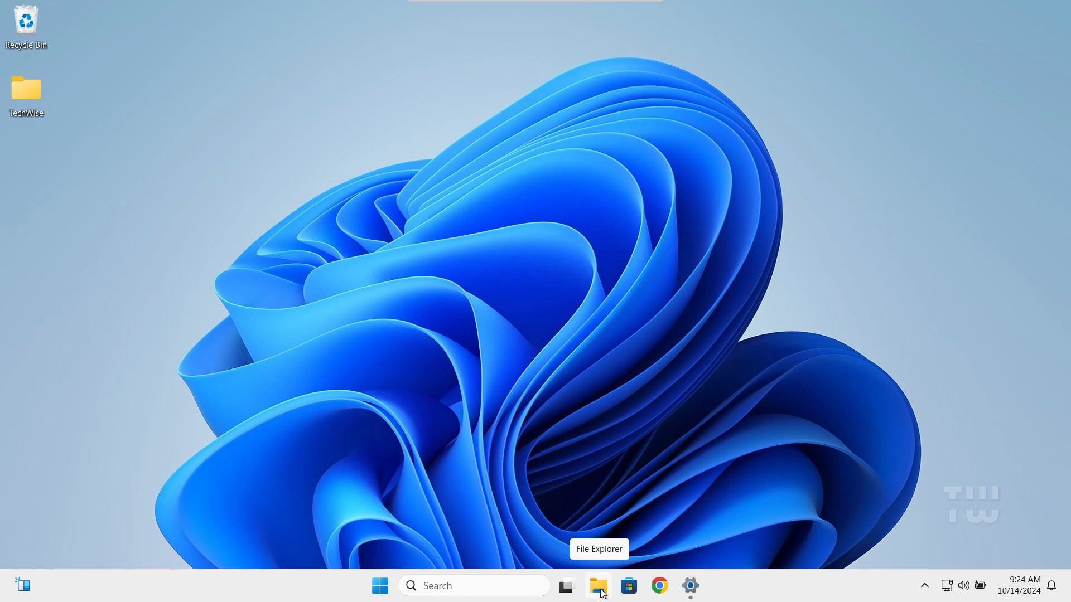
# Delete the leftover Riot Games folder from USB Drive (F:) and close File Explorer
pyautogui.click(597, 586)
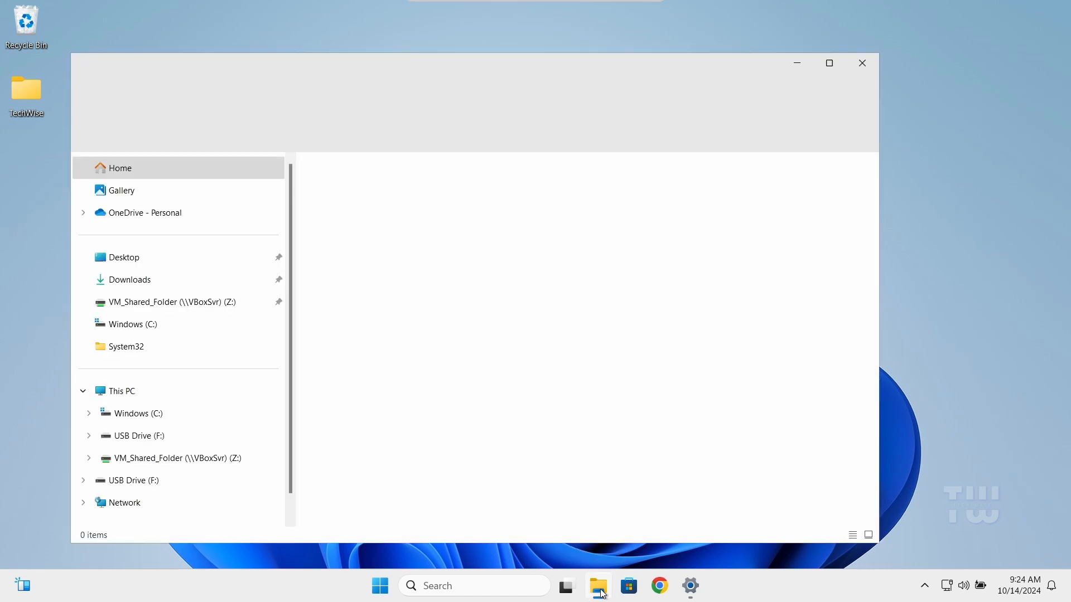
pyautogui.click(136, 436)
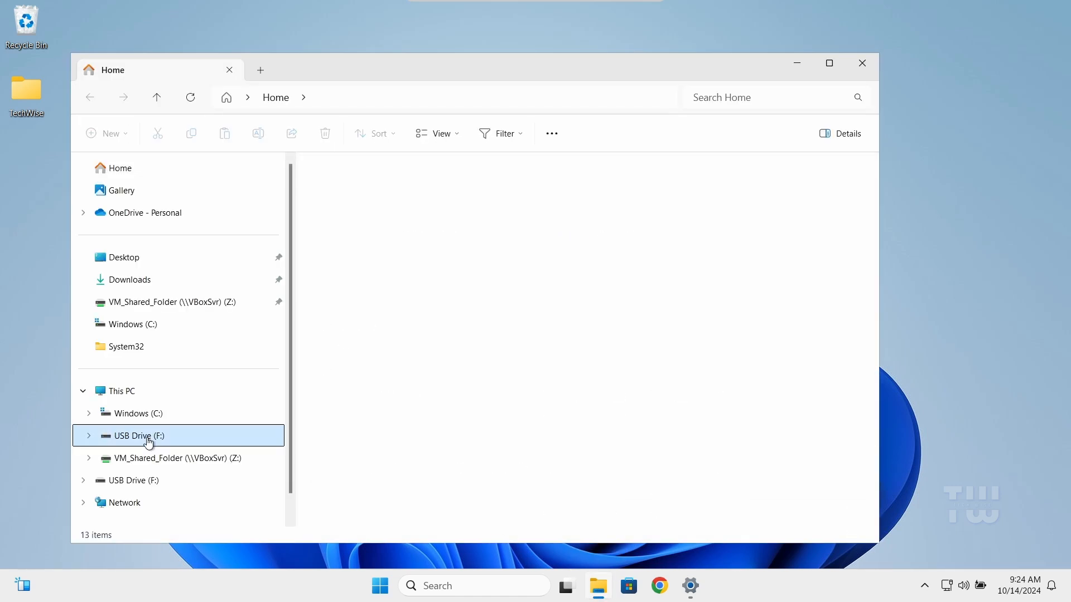
pyautogui.click(138, 436)
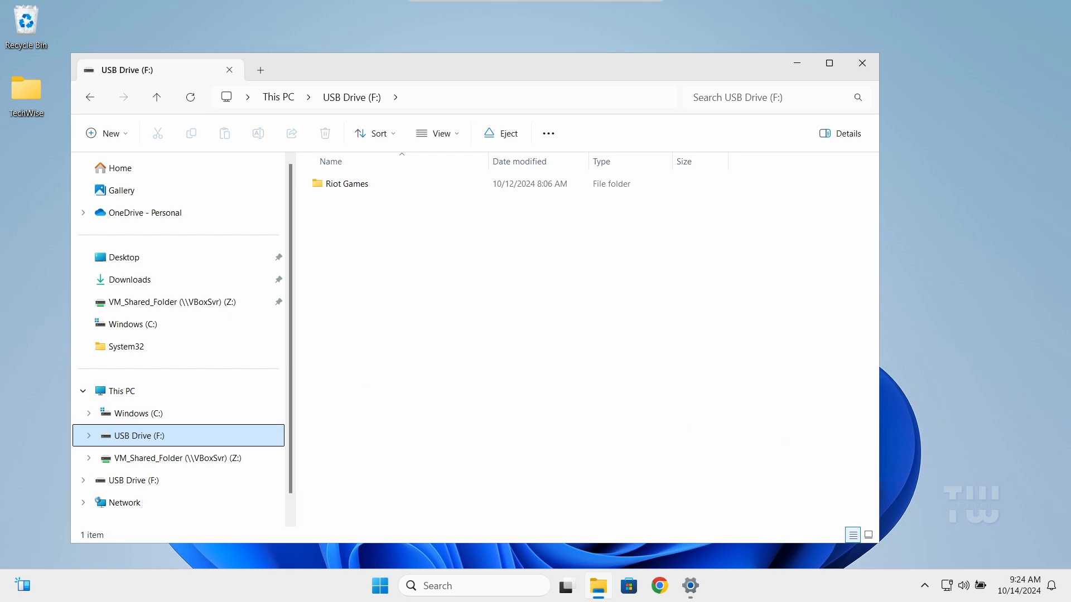
pyautogui.click(347, 182)
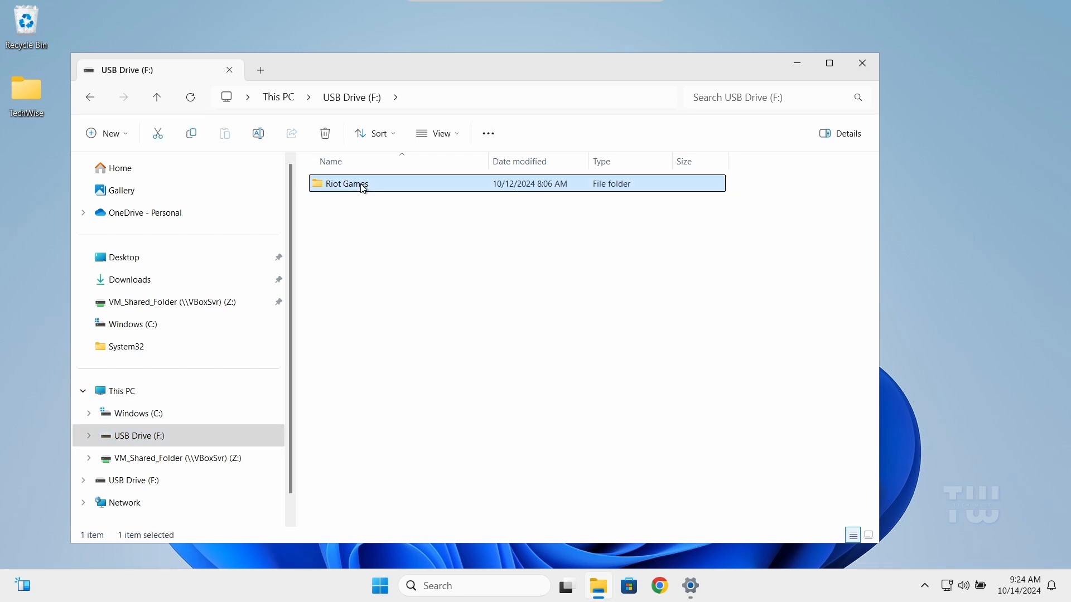
pyautogui.rightClick(346, 183)
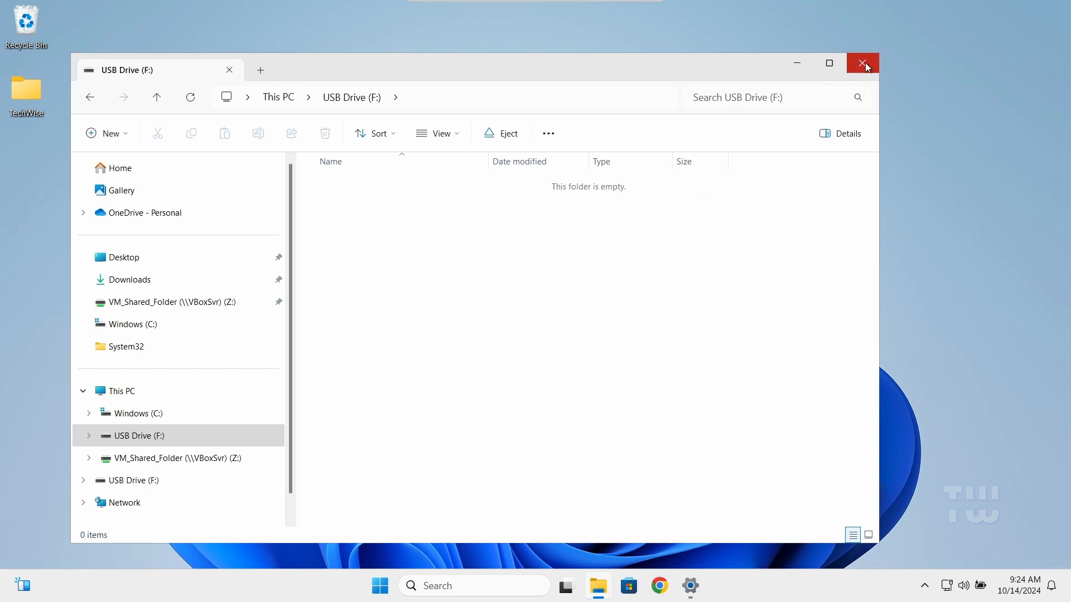
pyautogui.click(379, 585)
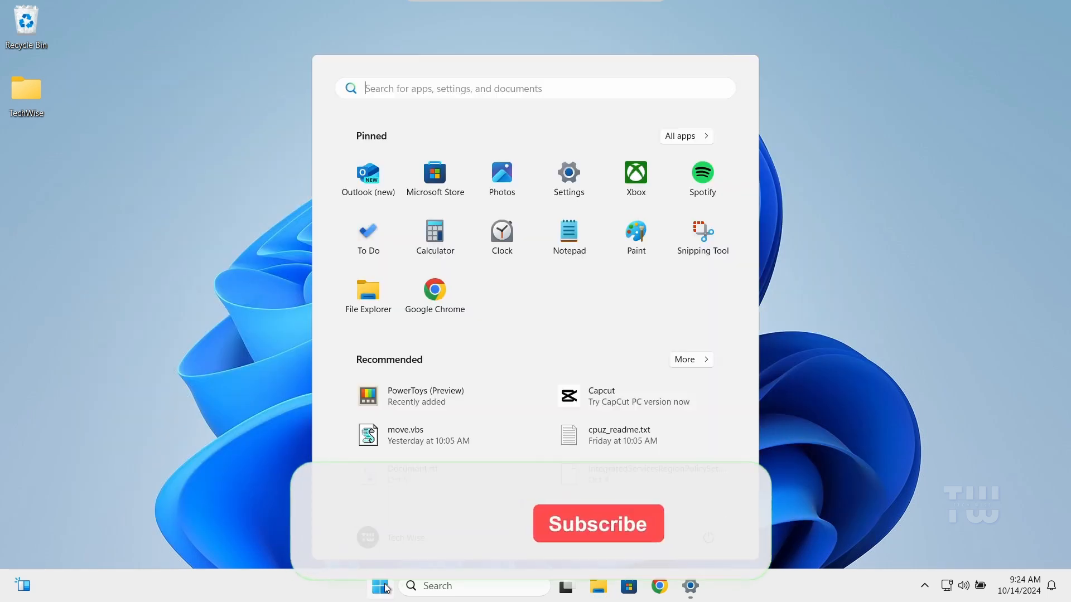